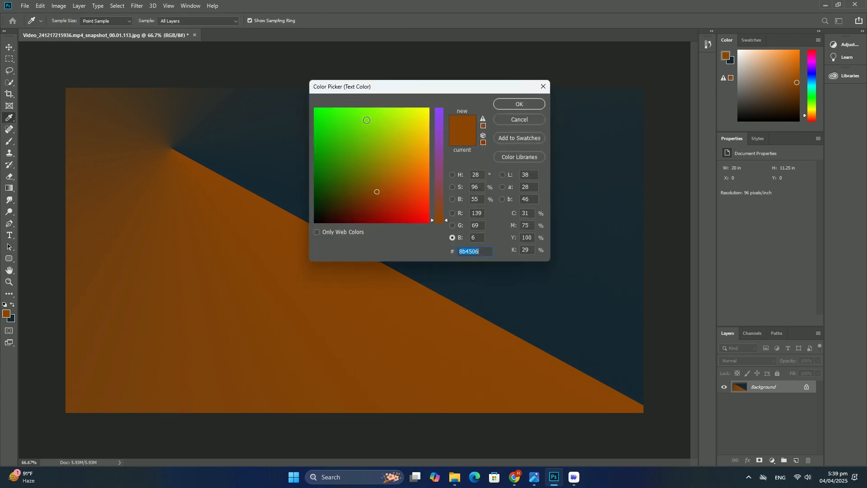
Step: Make the text colour yellow-green, finish typing NNCXDF, and start placing an embedded image
click(374, 147)
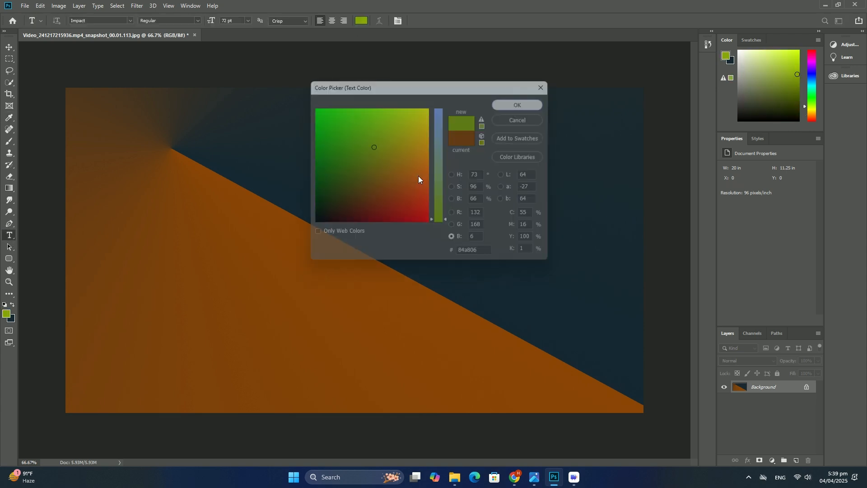
click(515, 104)
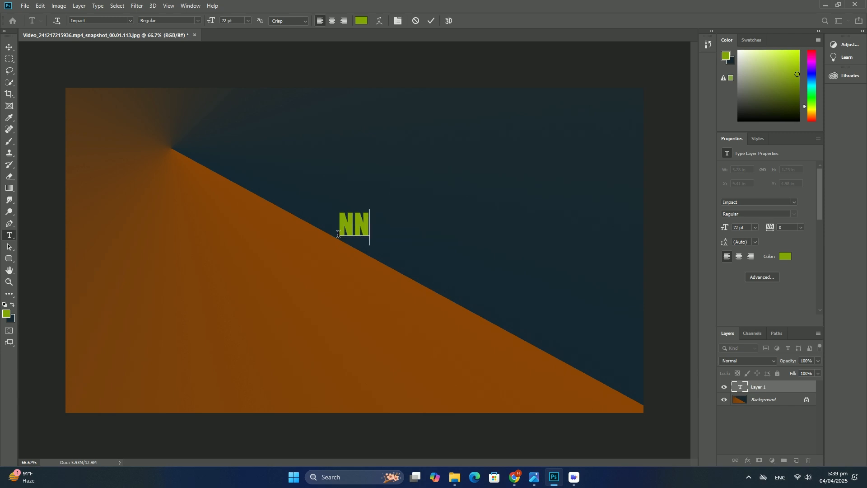
text(CXDF)
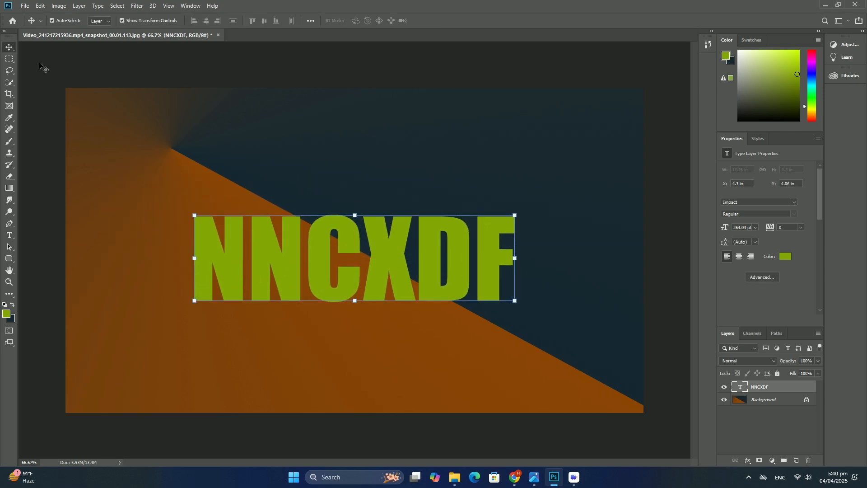
mouse_move(479, 211)
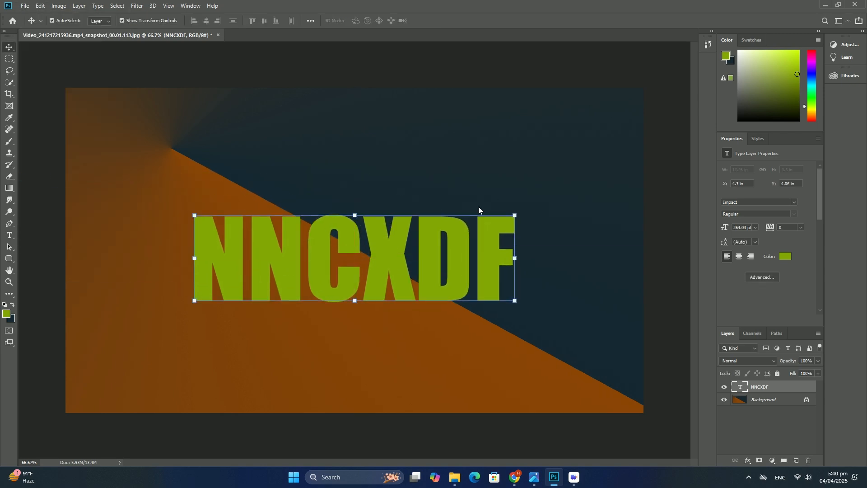
click(25, 6)
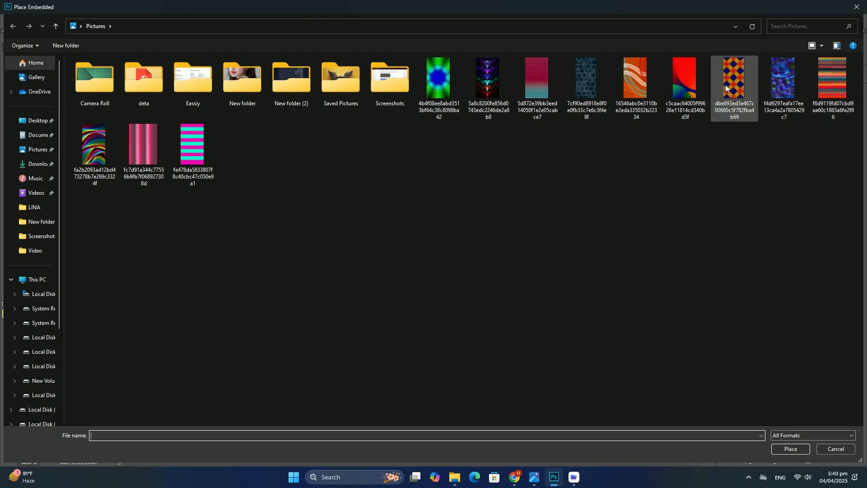
Step: Place the orange lattice pattern, clip it into the NNCXDF letters, and draw nested rounded rectangle frames
double_click(733, 77)
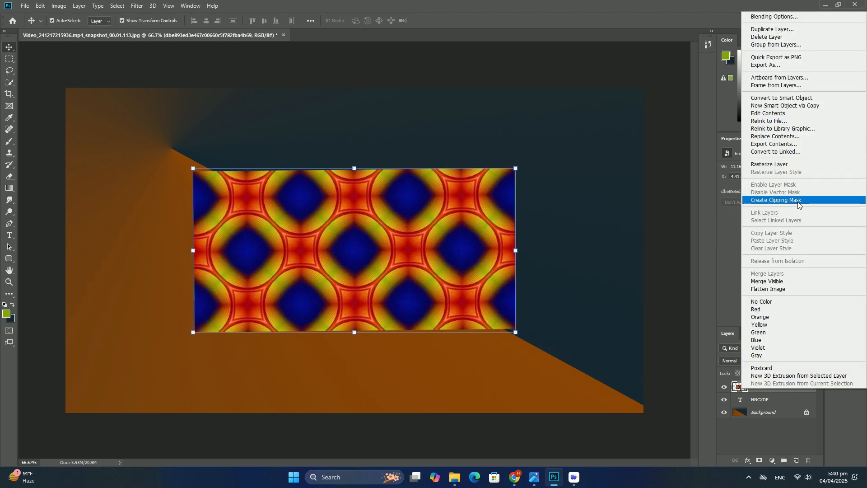
click(775, 200)
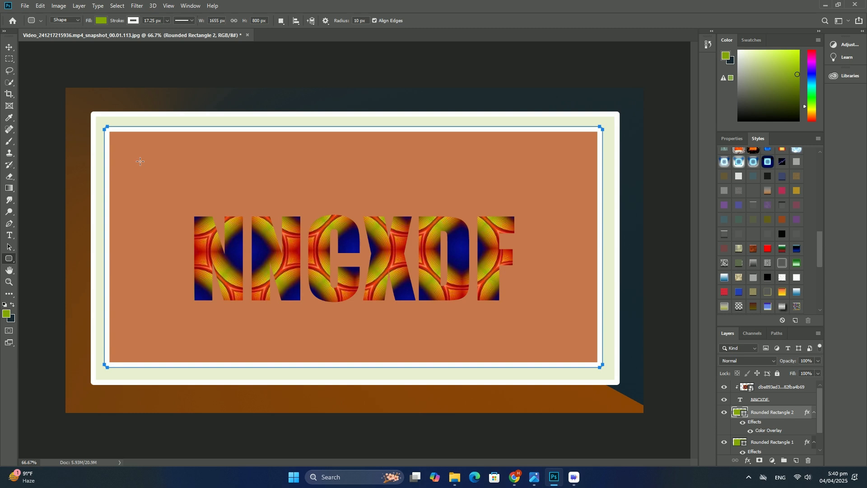
click(731, 138)
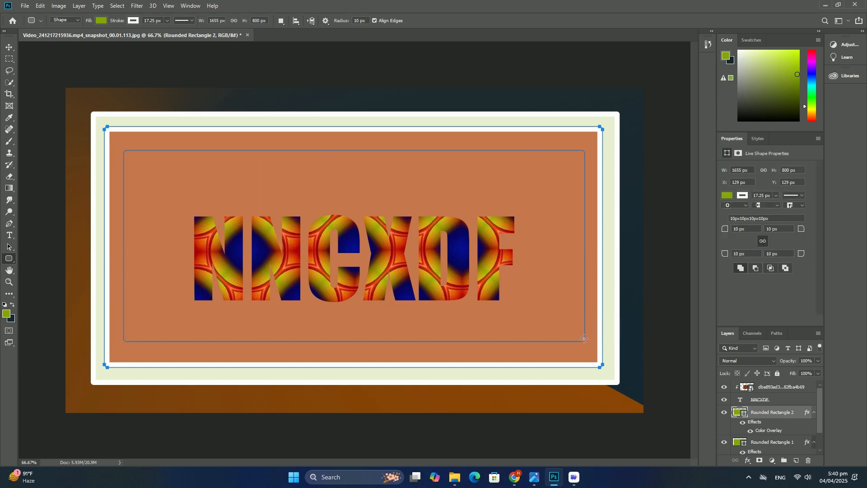